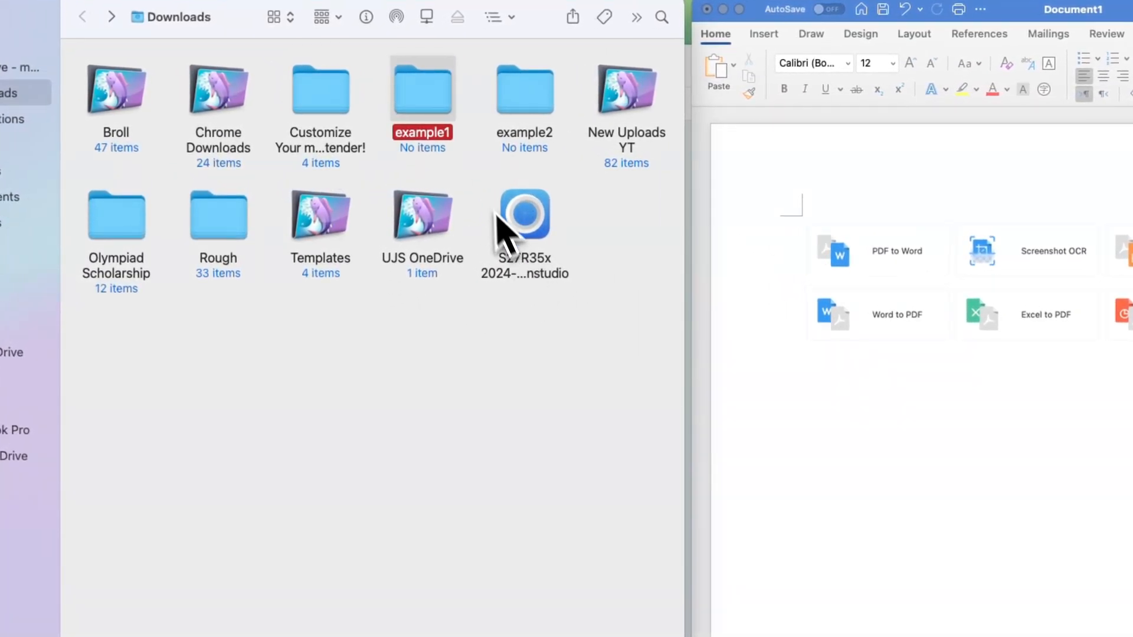
- Copy the example1 folder name, then copy screenshots from the Rough folder
key("cmd+c")
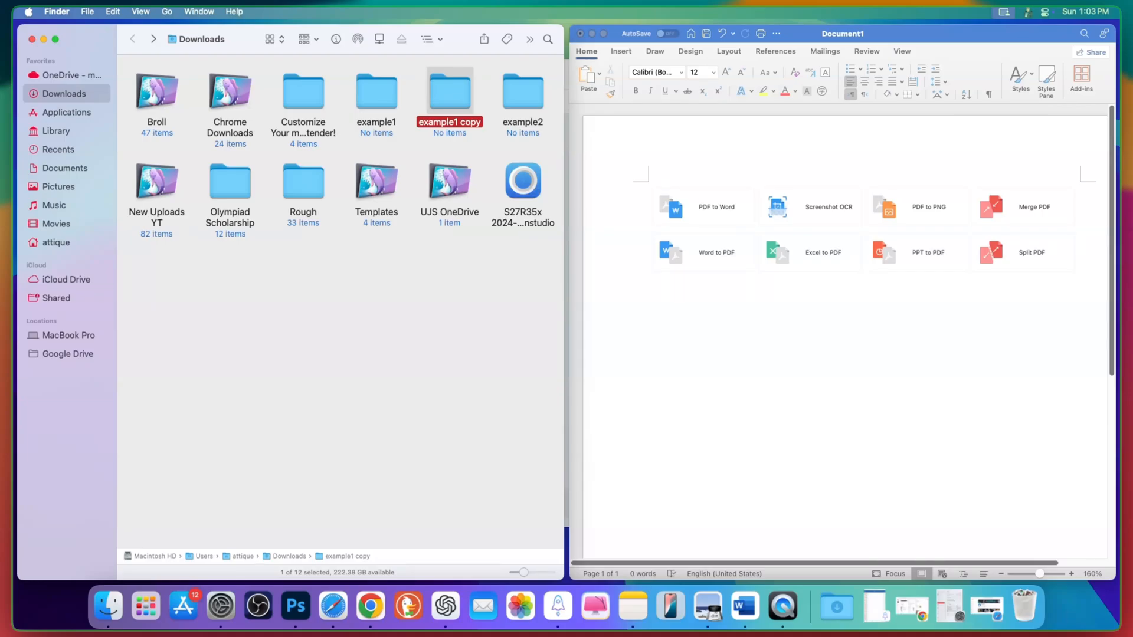
double_click(303, 181)
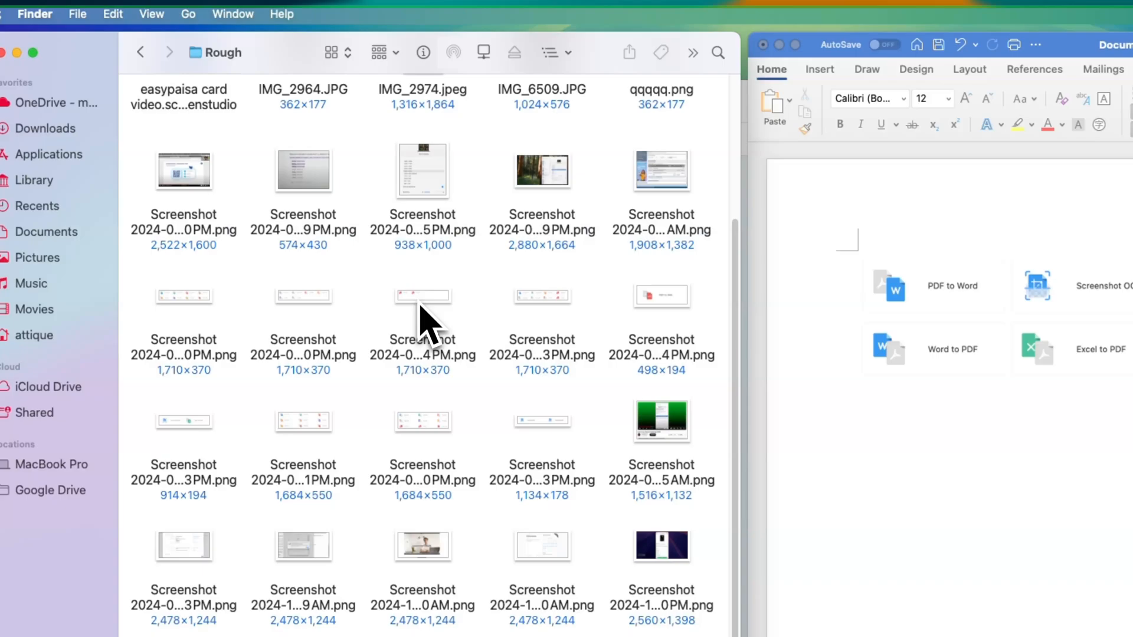
scroll("down", 3)
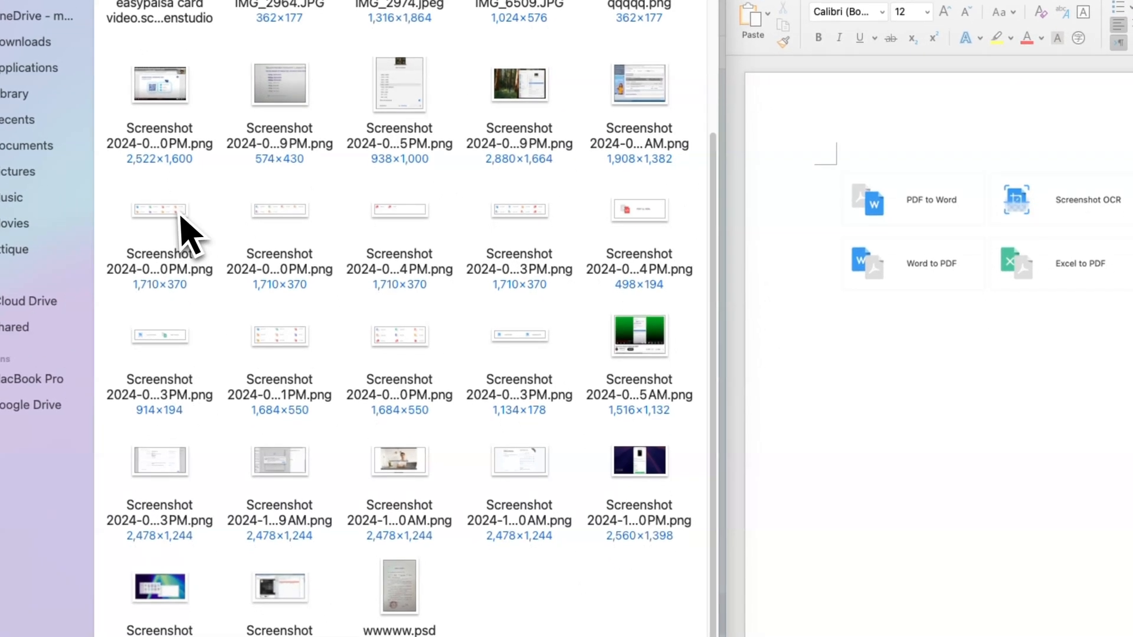
key("cmd+c")
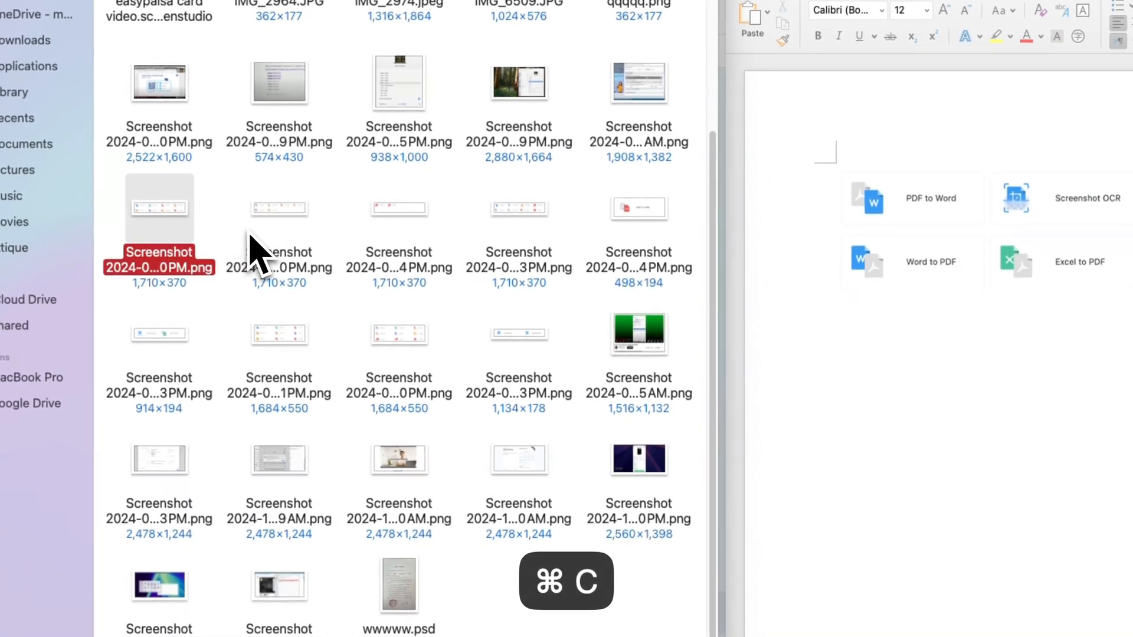
left_click(399, 209)
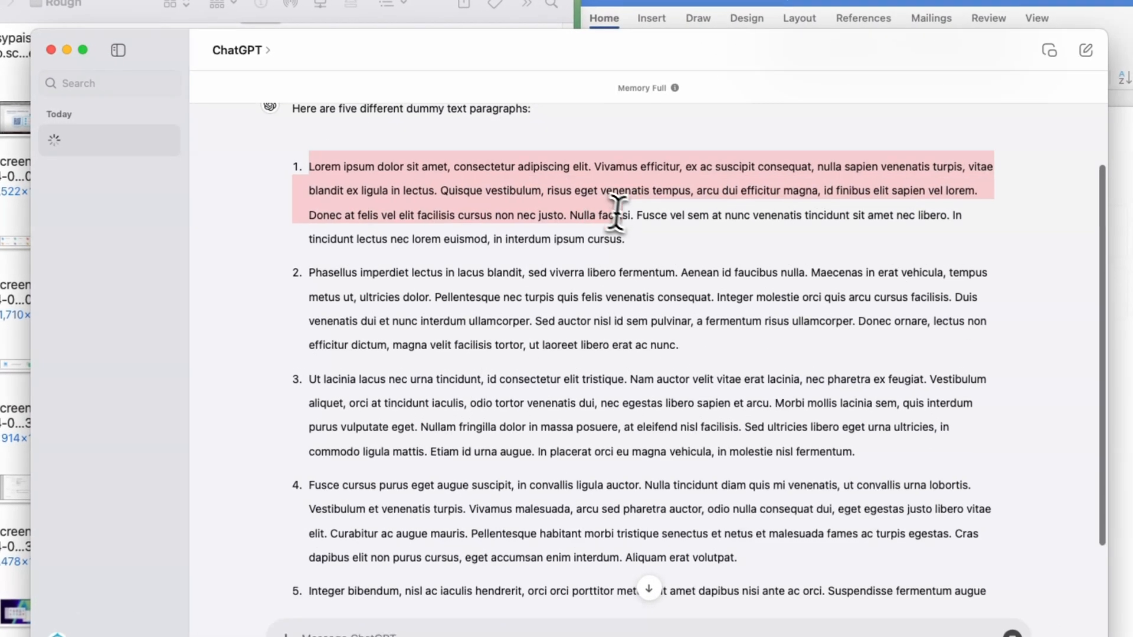
- Copy the numbered dummy paragraphs from the ChatGPT reply one at a time
key("cmd+c")
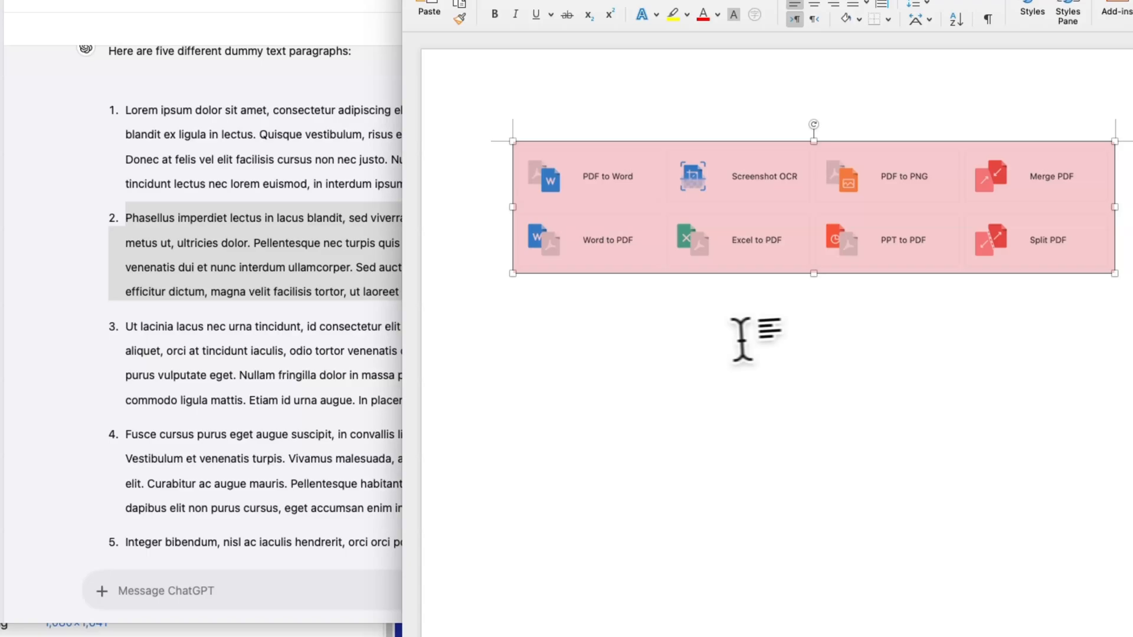
key("cmd+v")
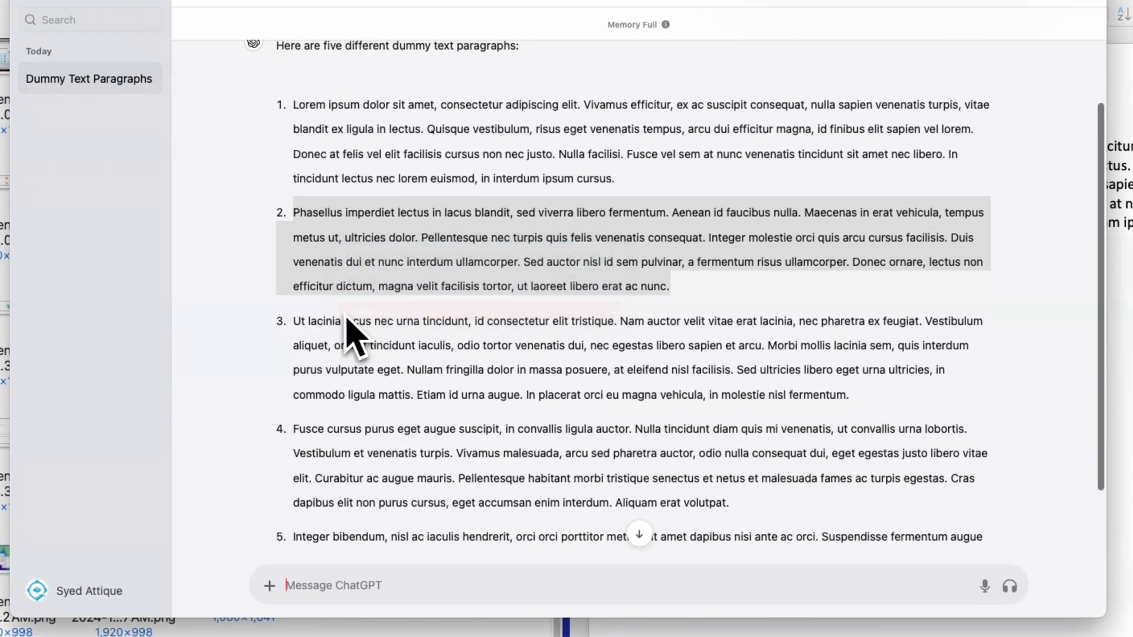
key("cmd+c")
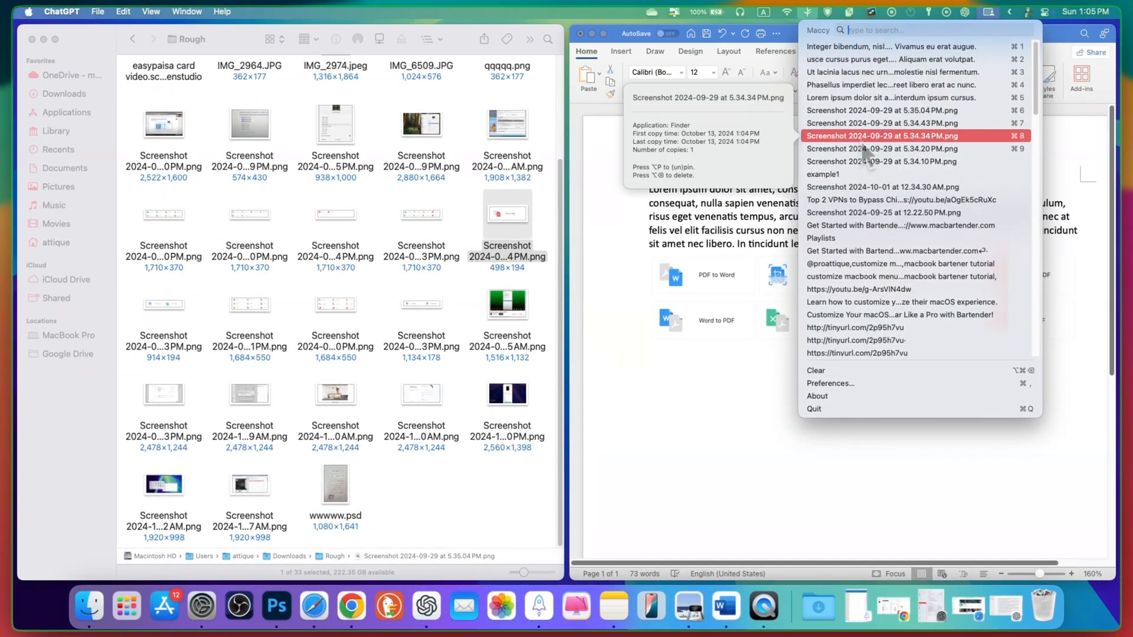
mouse_move(860, 144)
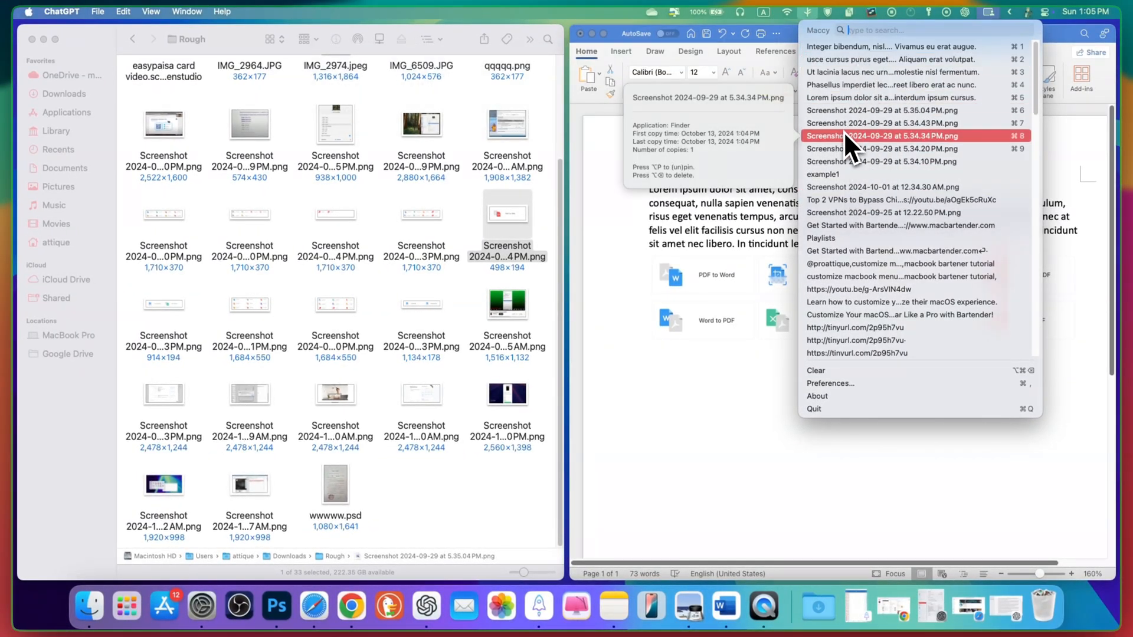
mouse_move(849, 148)
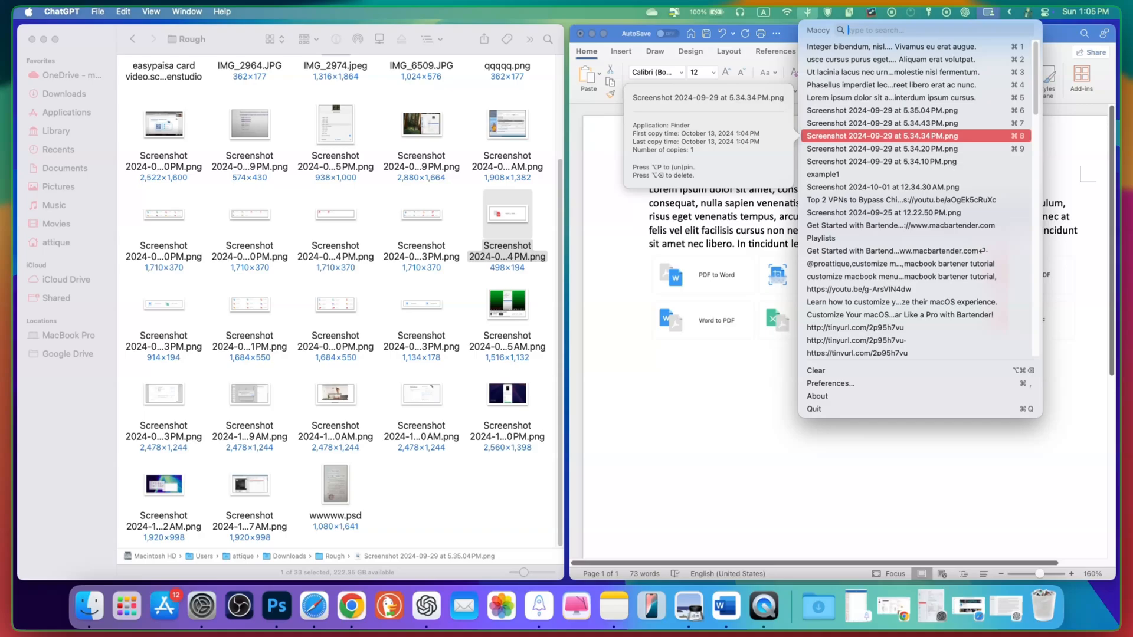
mouse_move(416, 242)
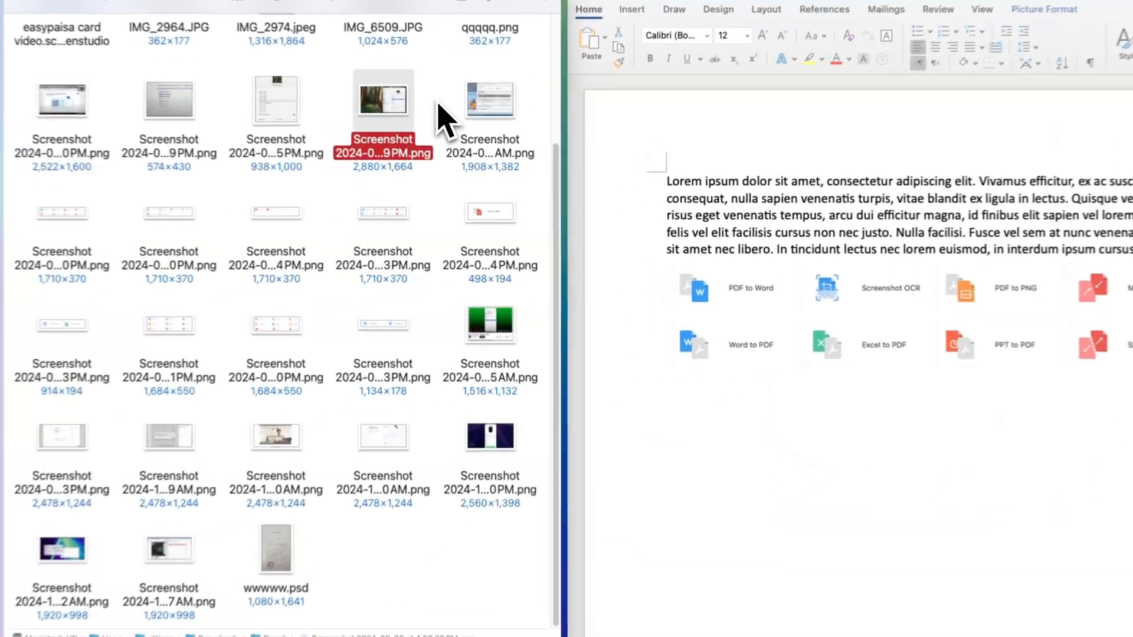
- Select all of Word's content and delete the Lorem ipsum paragraph and PDF tools image
key("cmd+c")
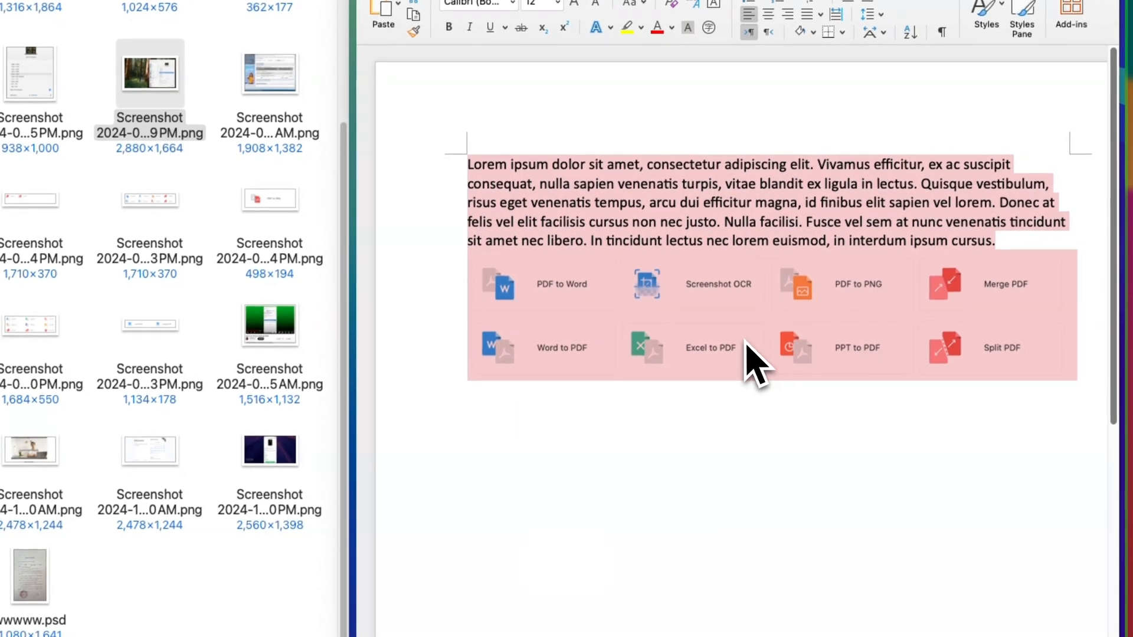
key("cmd+v")
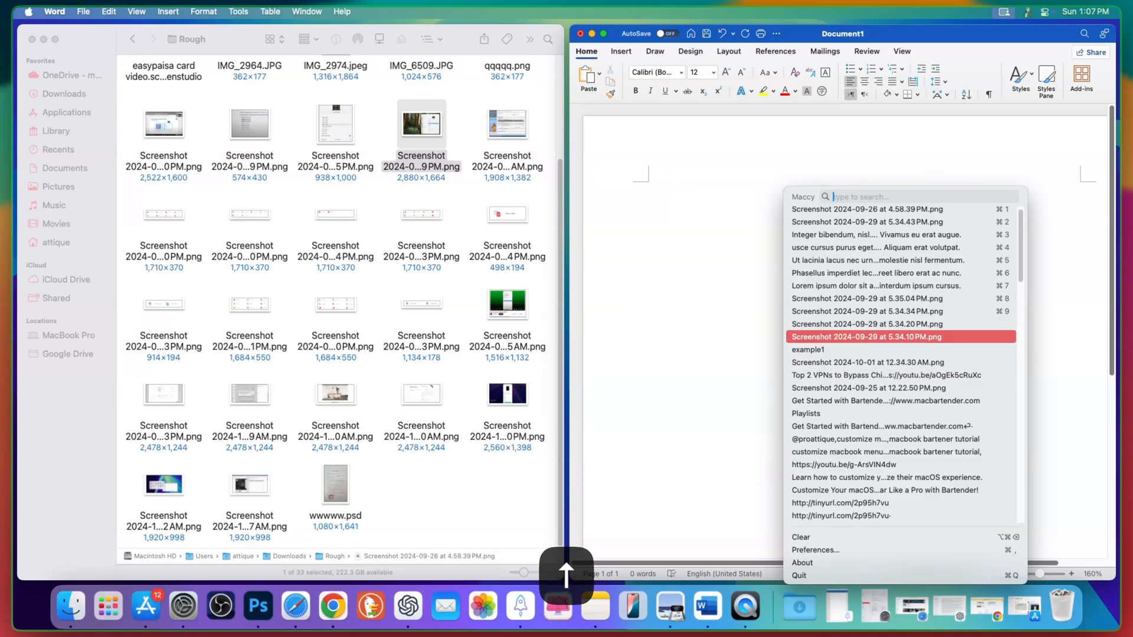
- Paste example1, the Integer bibendum paragraph and the youtu.be link from Maccy
left_click(824, 367)
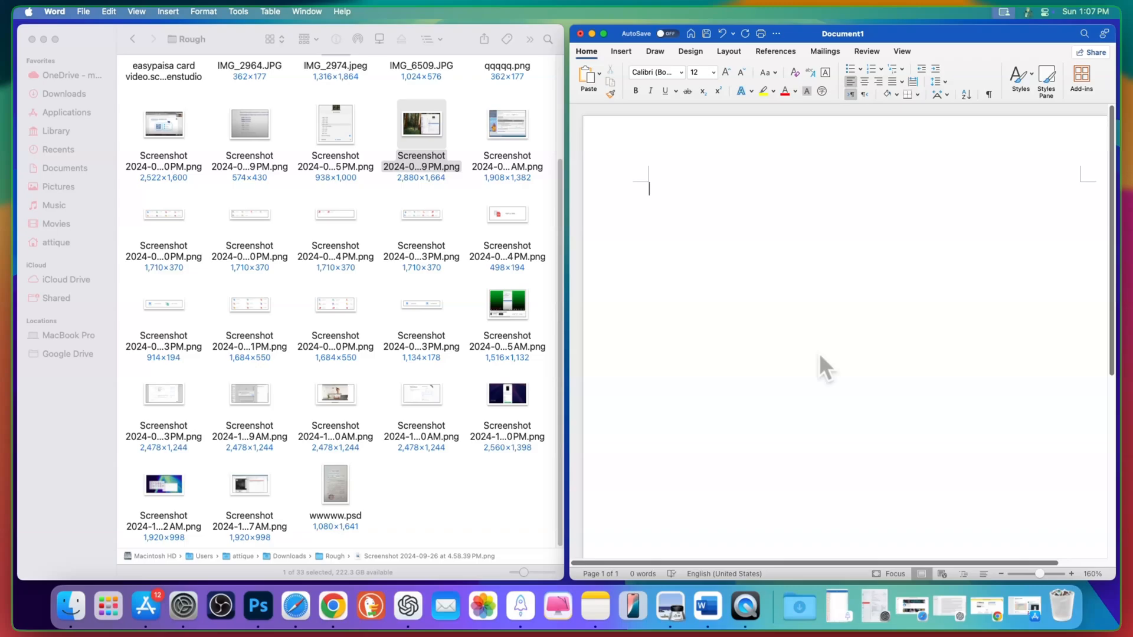
type("example1")
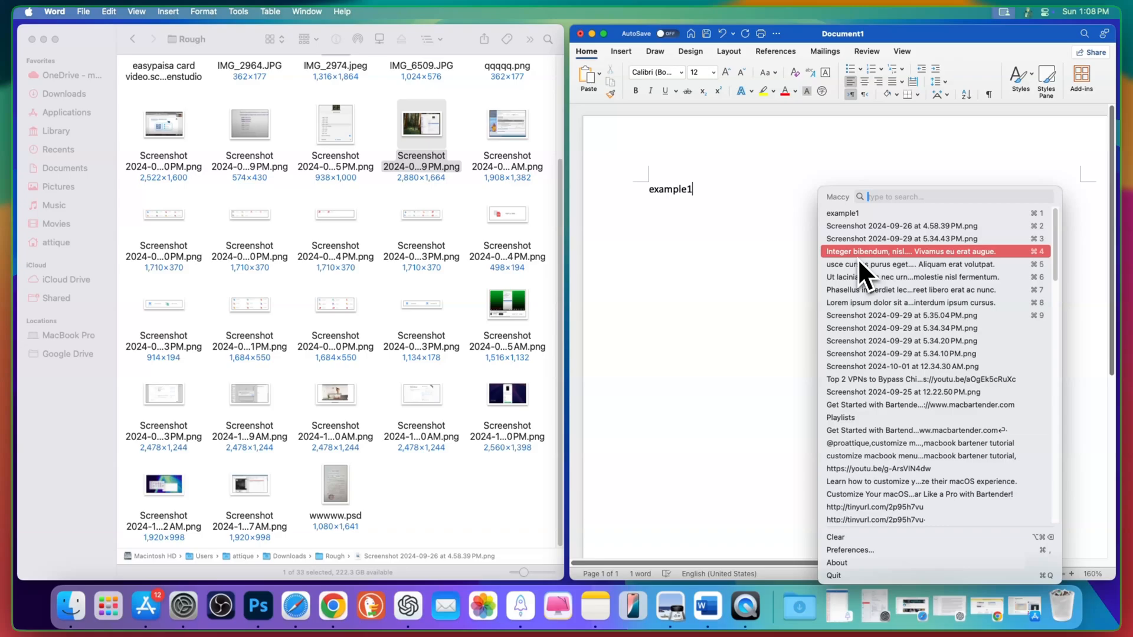
left_click(860, 270)
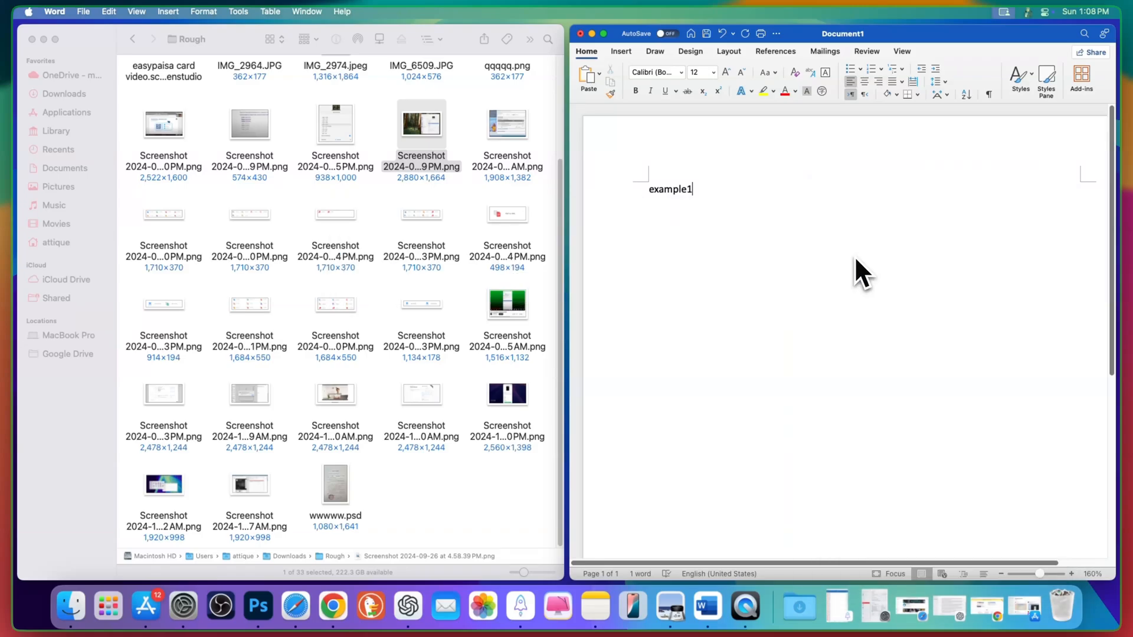
key("cmd+v")
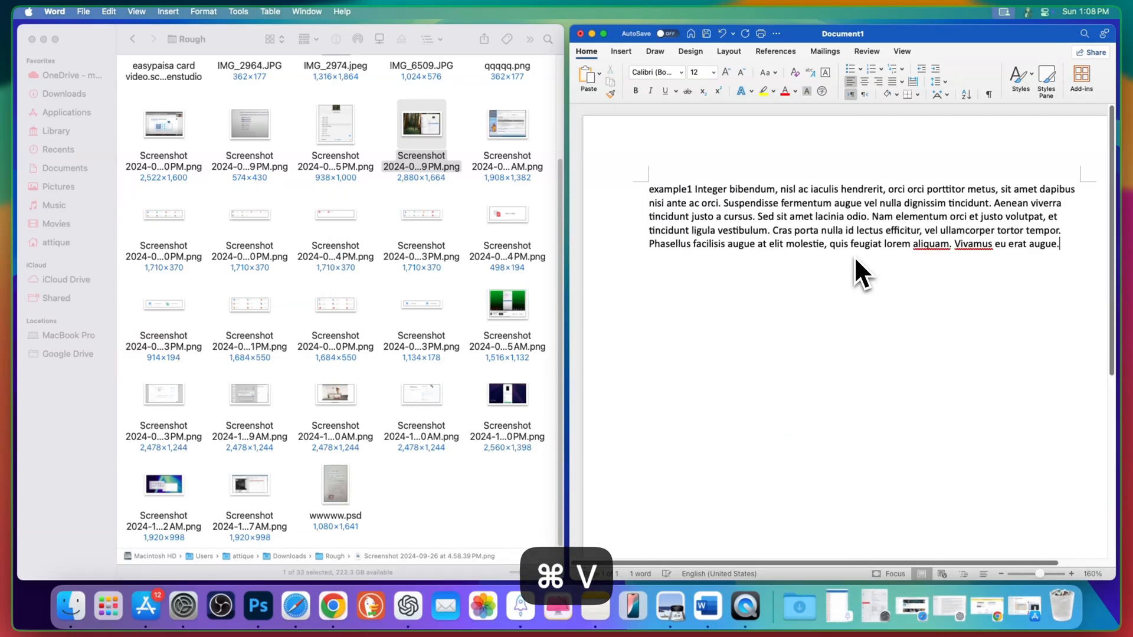
key("cmd+v")
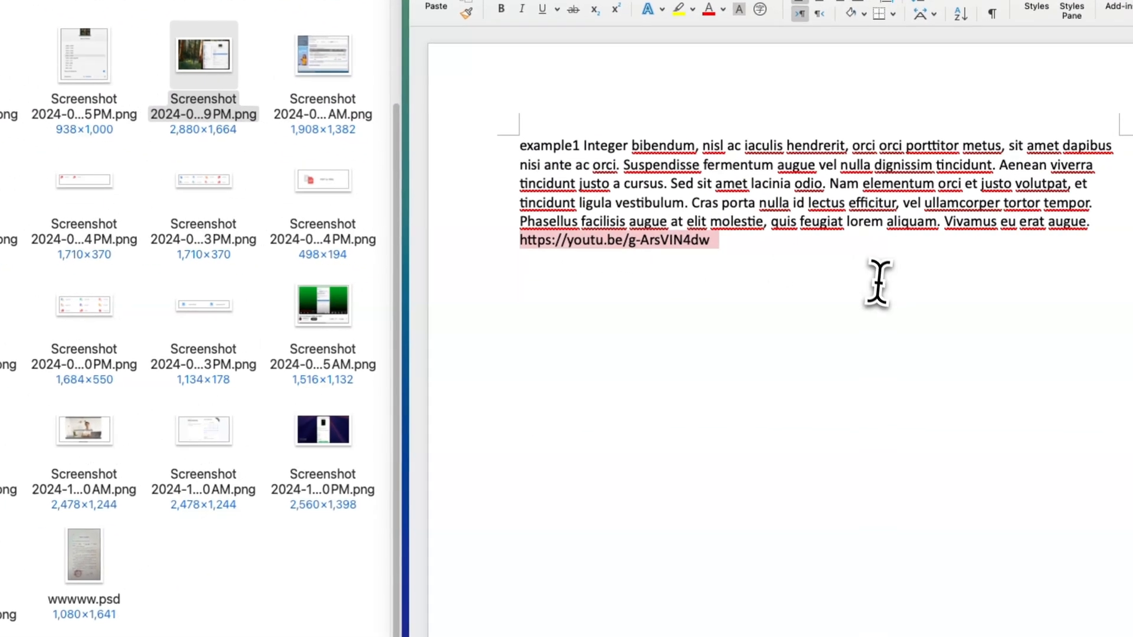
key("cmd+shift+c")
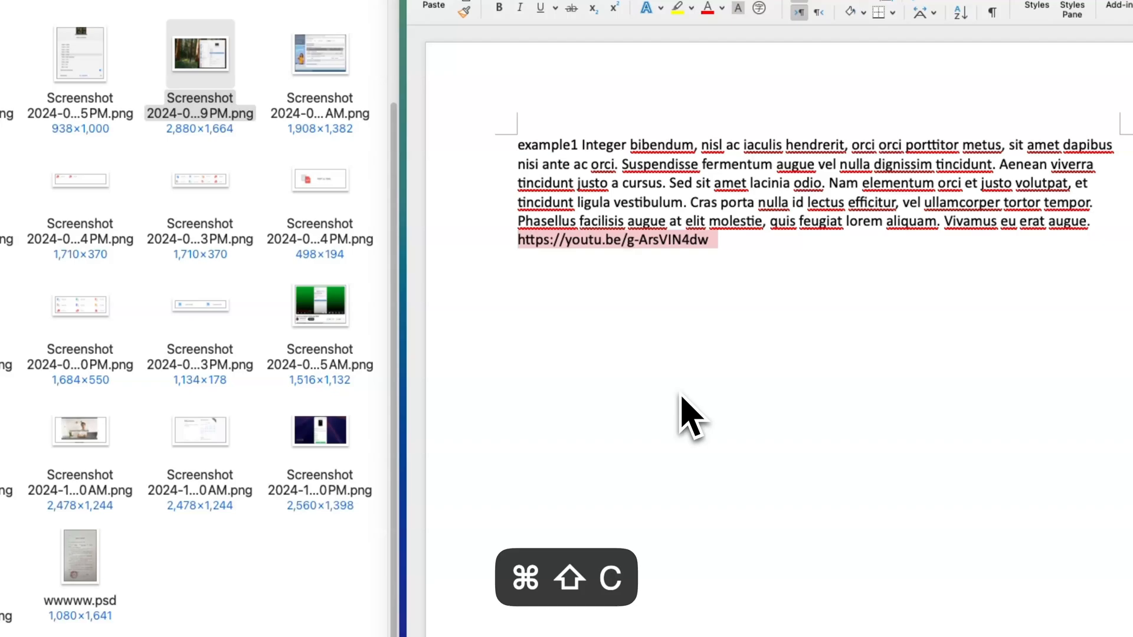
- Paste the 'usce cursus purus' paragraph, then the red arrow image via Maccy
key("cmd+shift+c")
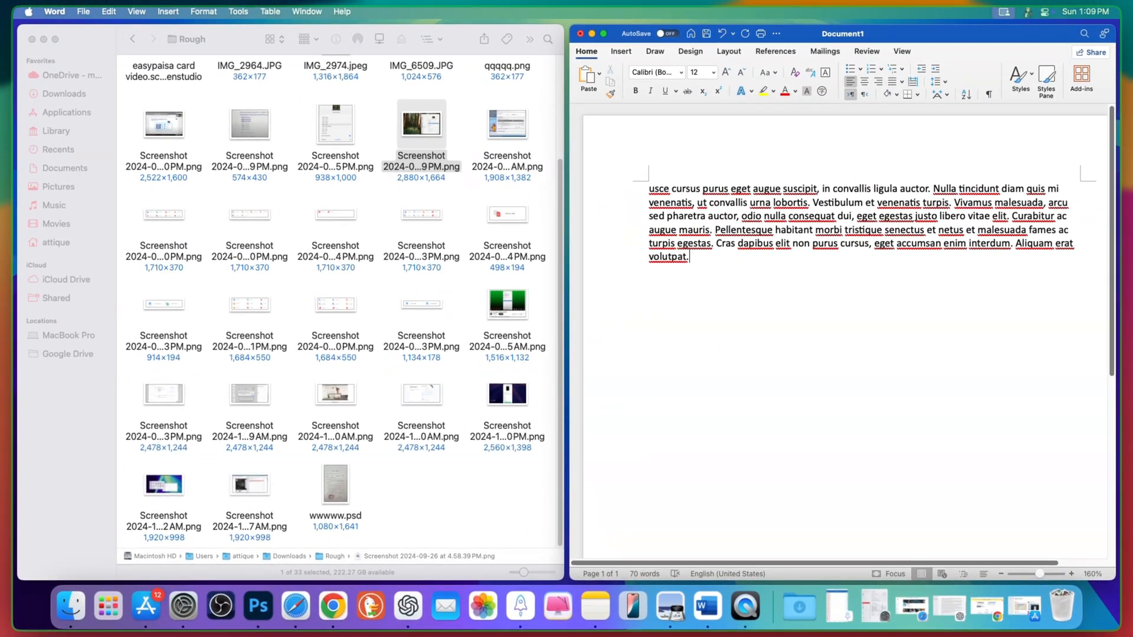
key("cmd+shift+c")
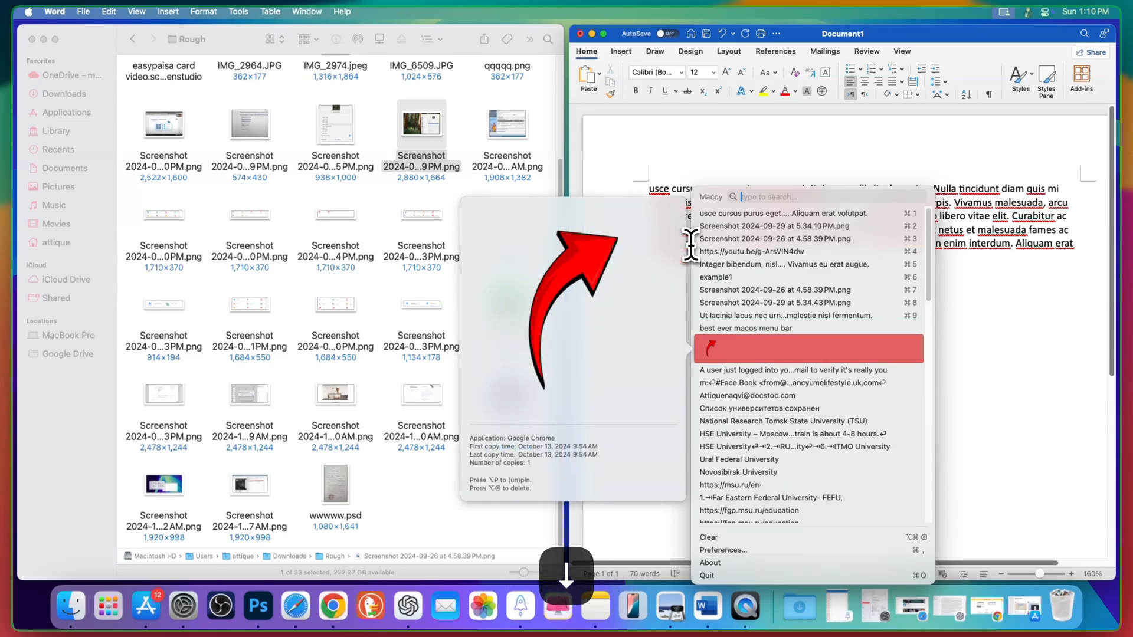
key("cmd+v")
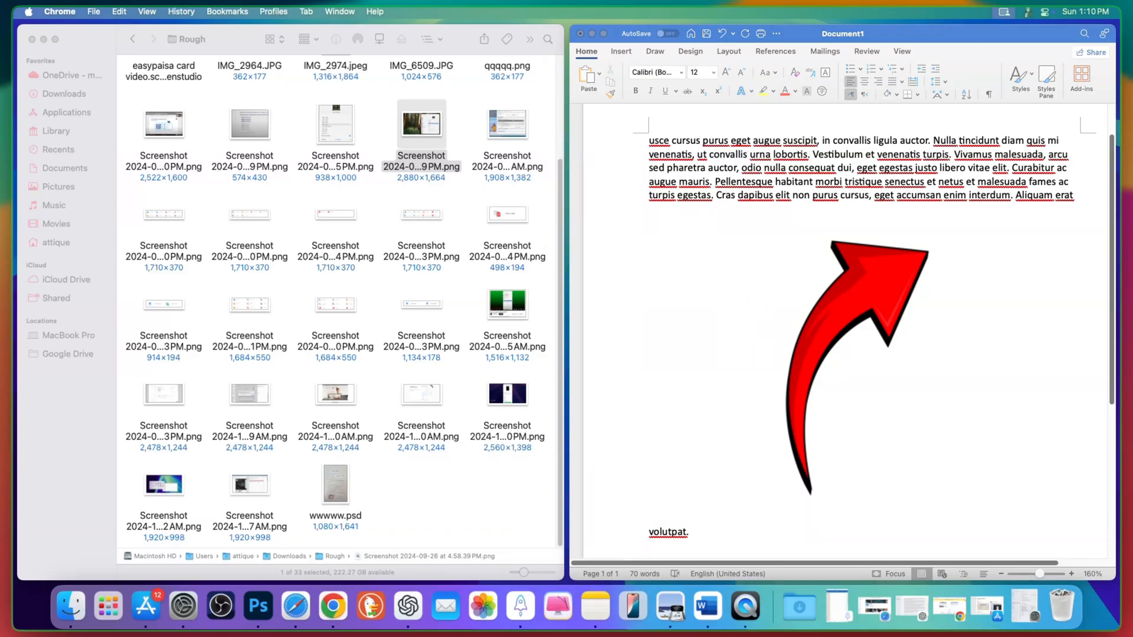
key("cmd+tab")
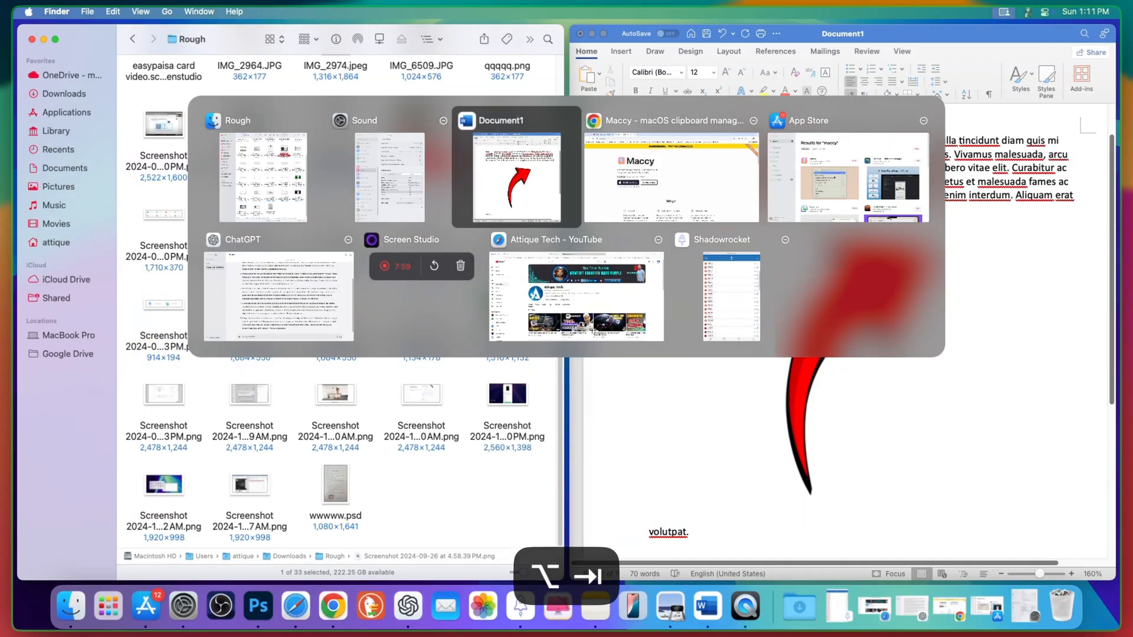
- On maccy.app, filter the demo clipboard list by typing hello, maccy and ligh
left_click(671, 167)
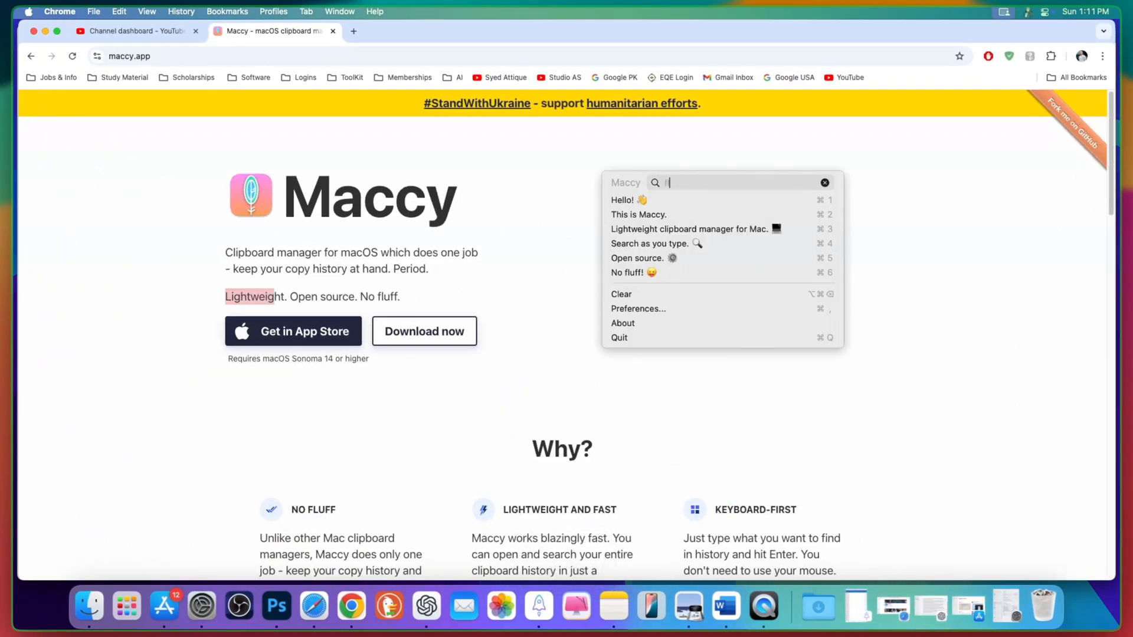
type("hello")
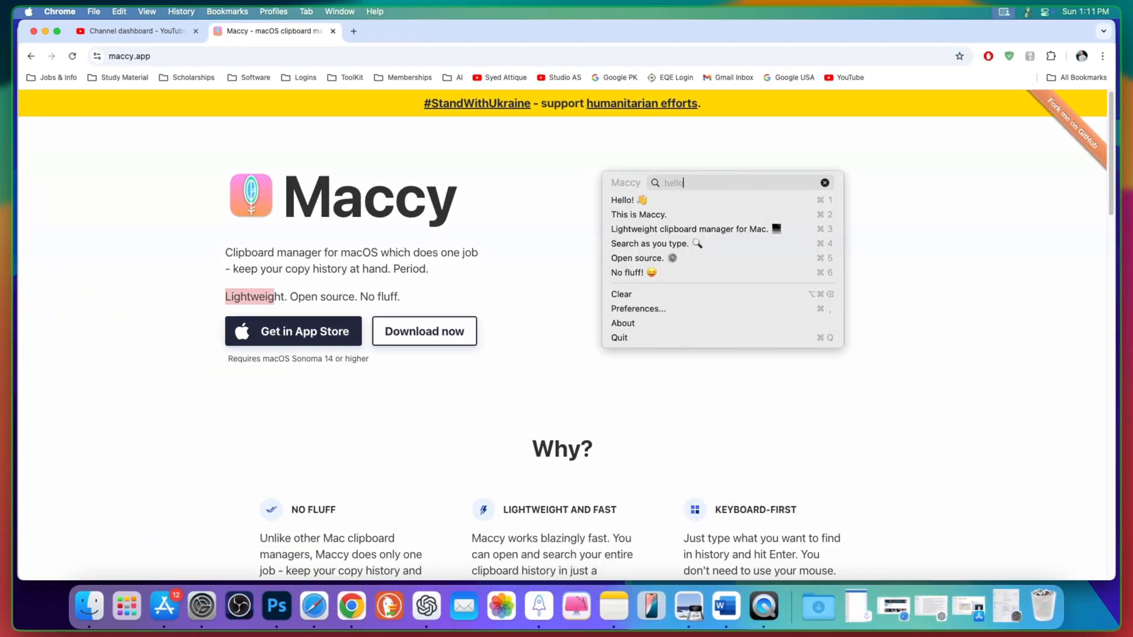
type("maccy")
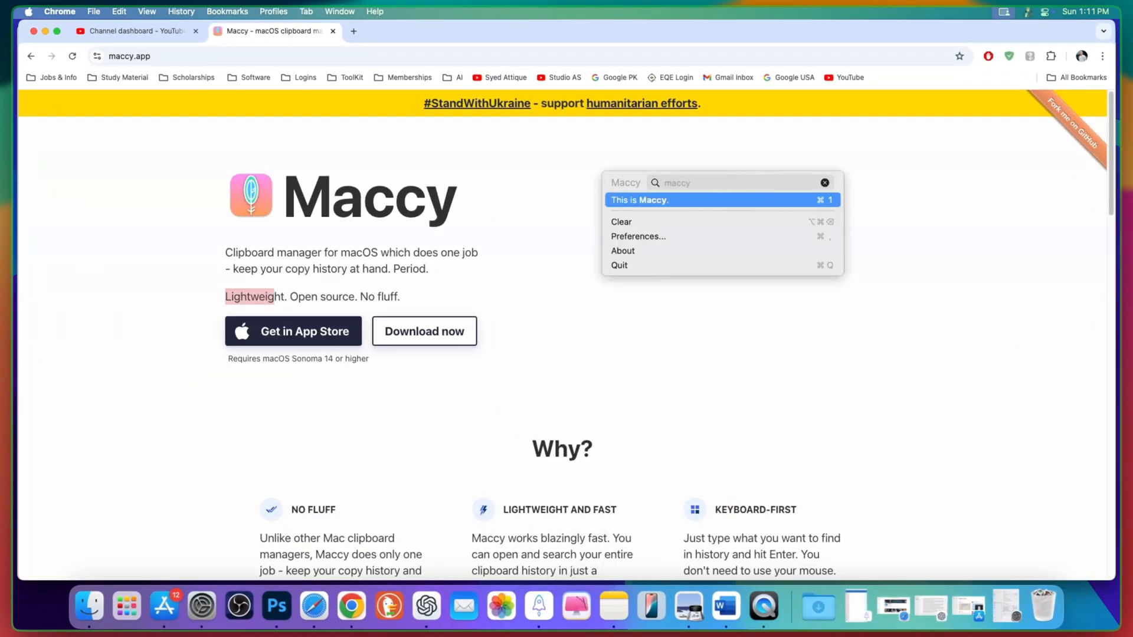
type("ligh")
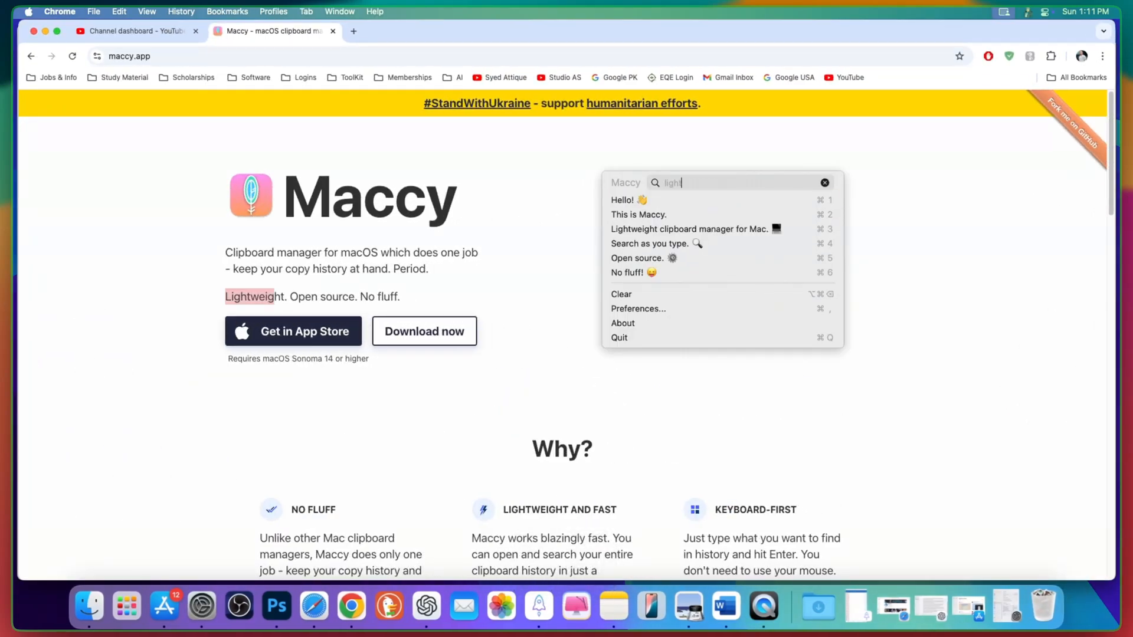